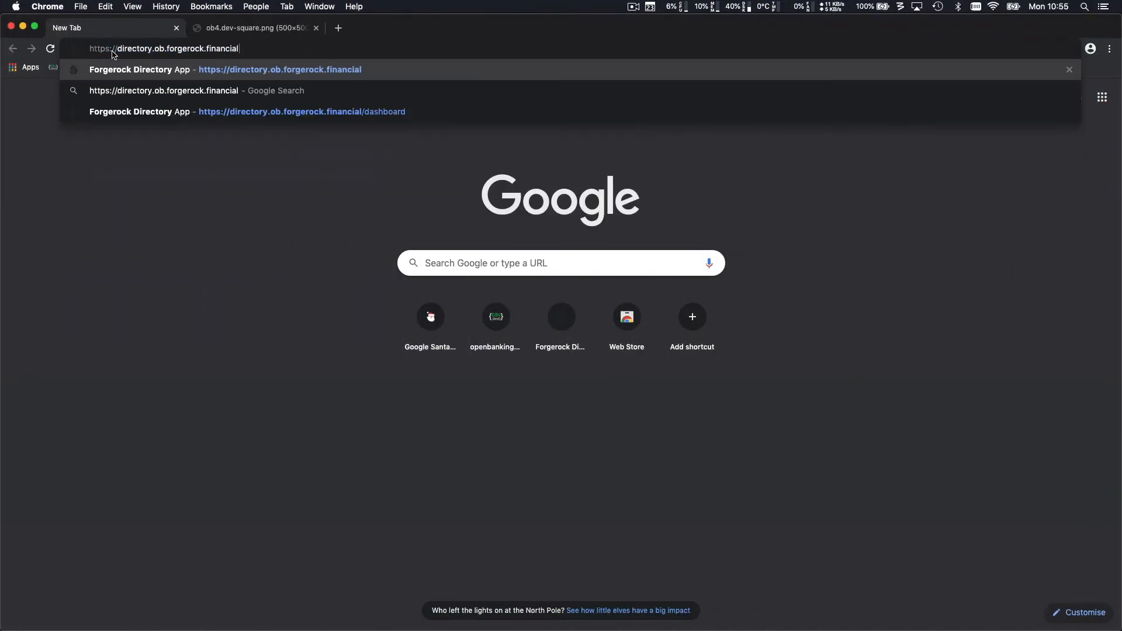
Step: Load the directory site, accept cookies and register a new openbanking4dev account
key("Enter")
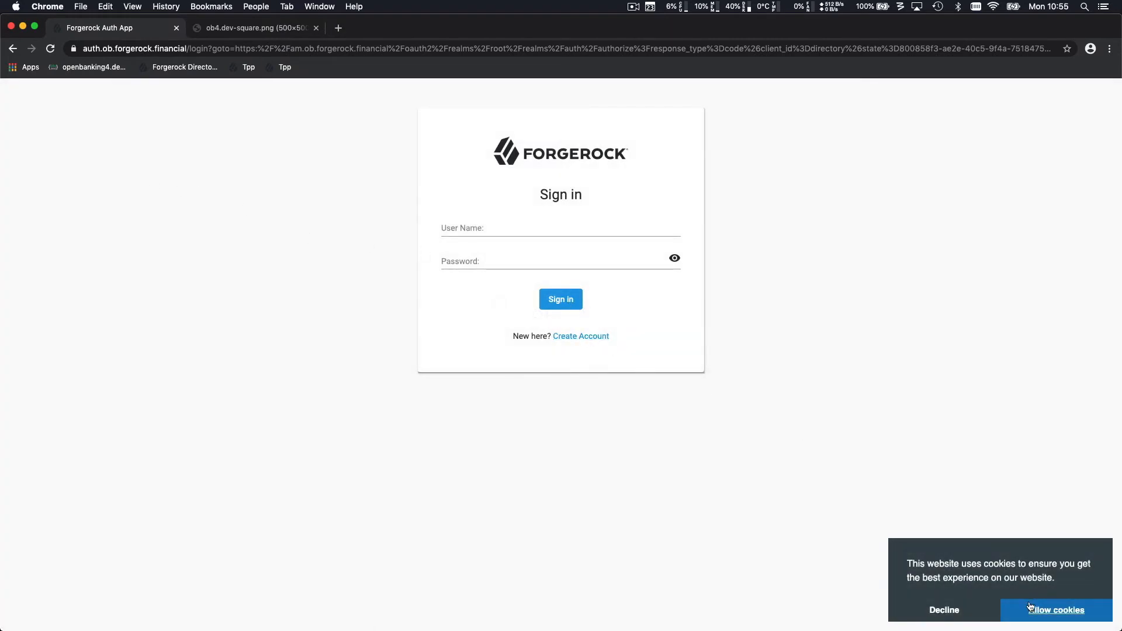
left_click(1054, 610)
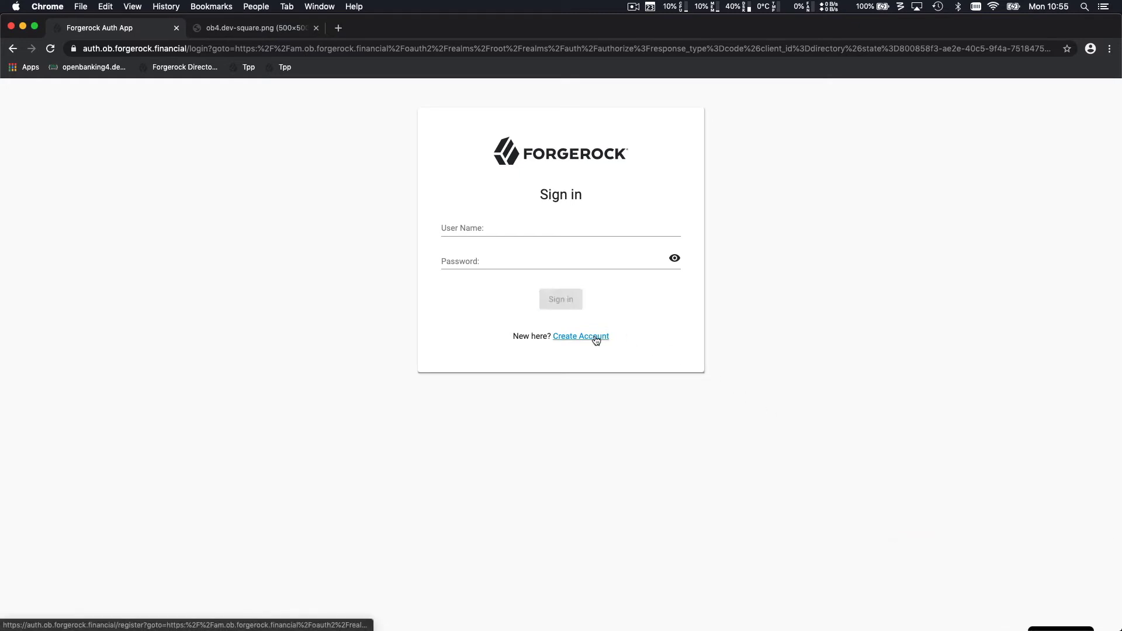
left_click(581, 336)
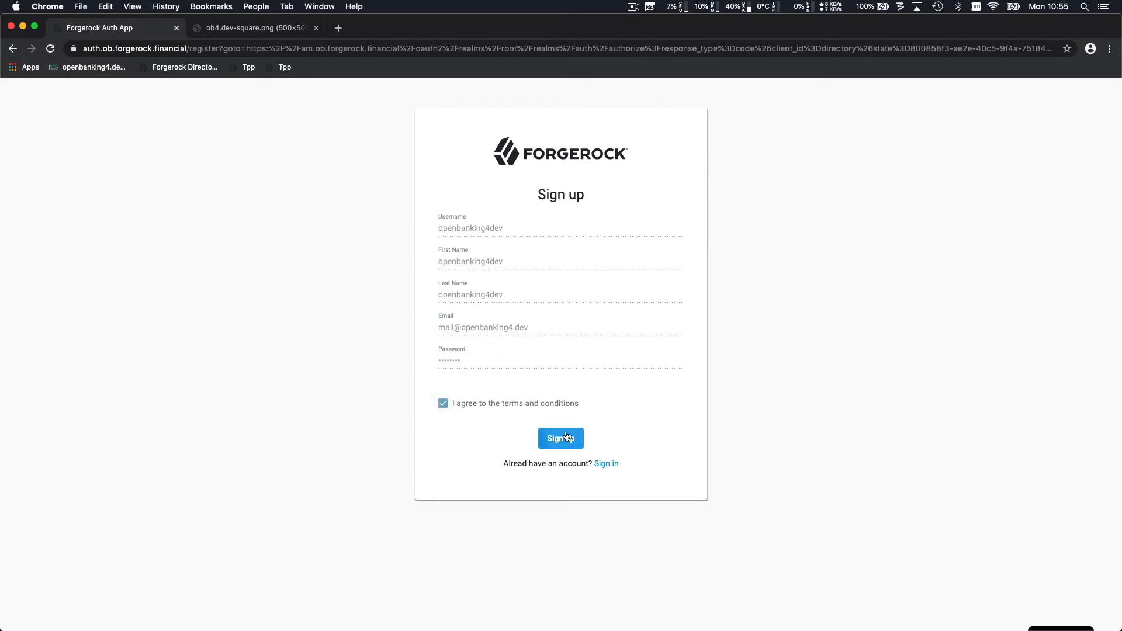
left_click(560, 438)
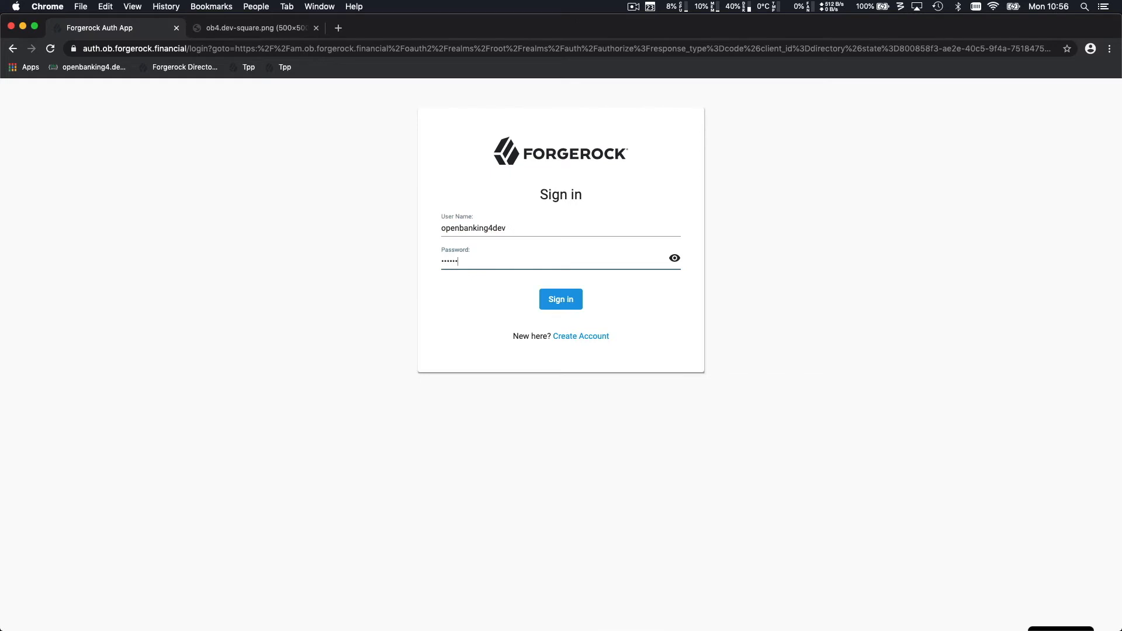
Step: Sign in and reach the dashboard showing the organisation with no software statements
left_click(560, 298)
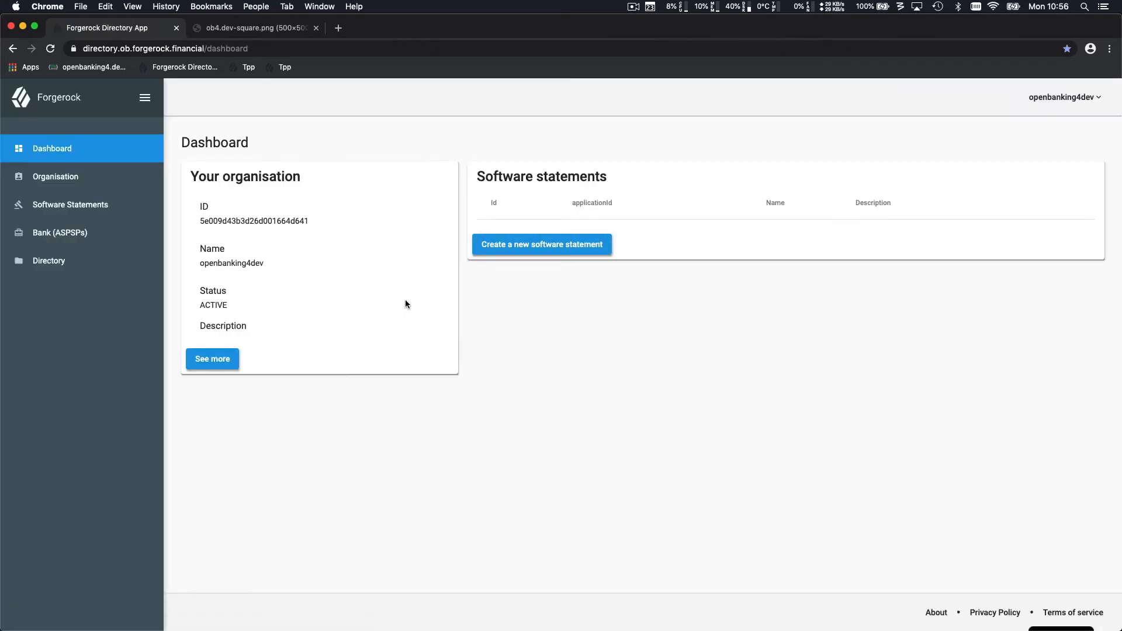
mouse_move(394, 301)
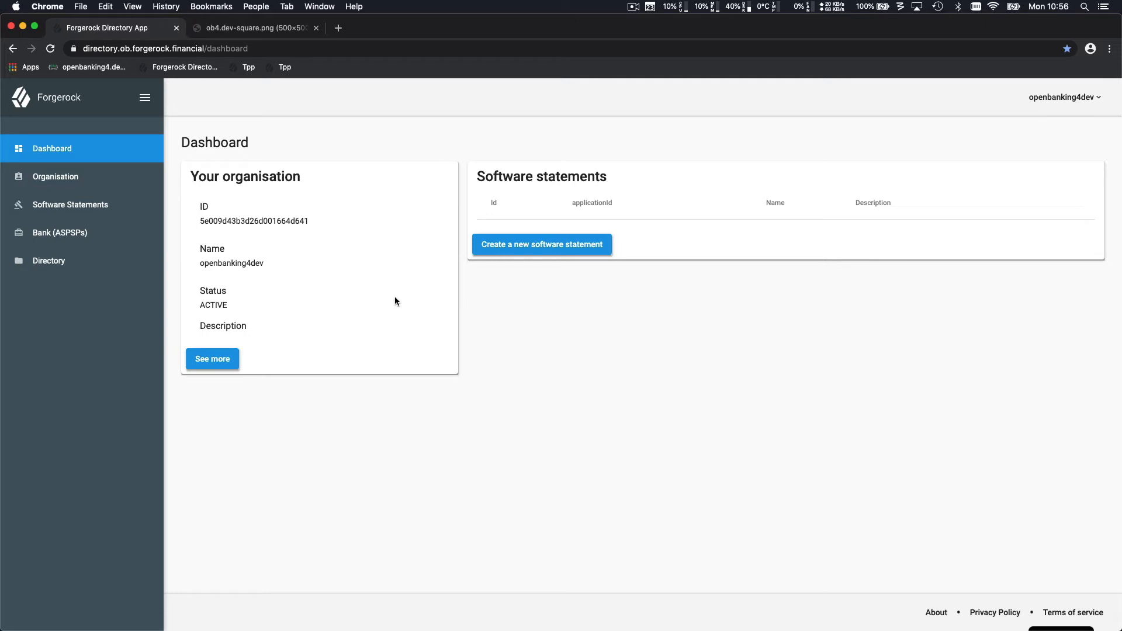
mouse_move(55, 177)
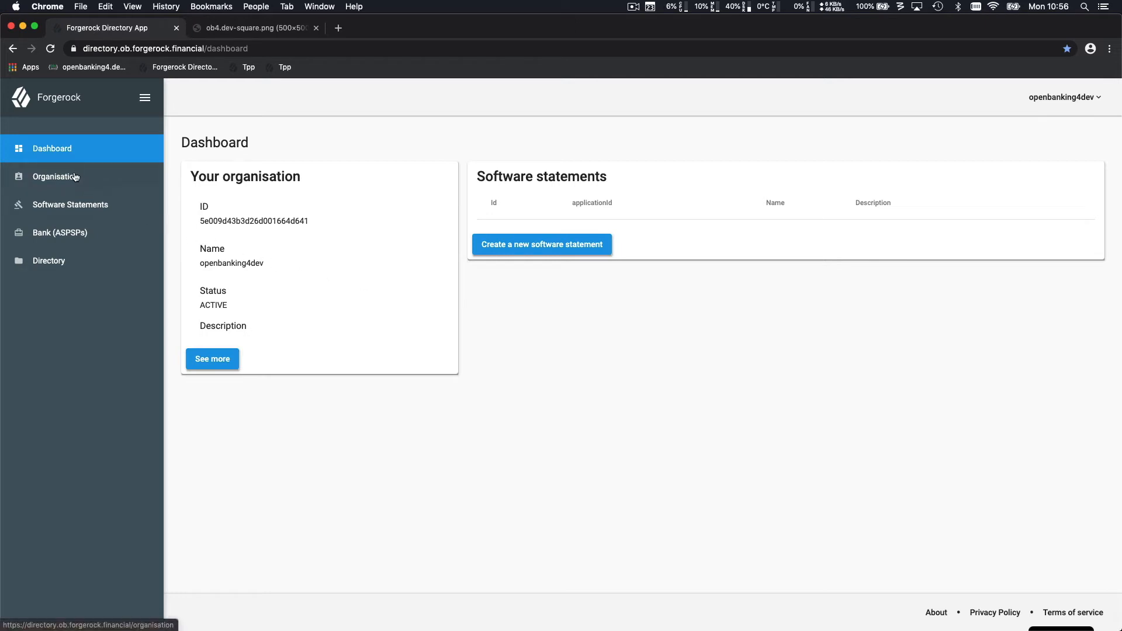
Step: Save an organisation description about being registered in the Open Banking directory
left_click(55, 176)
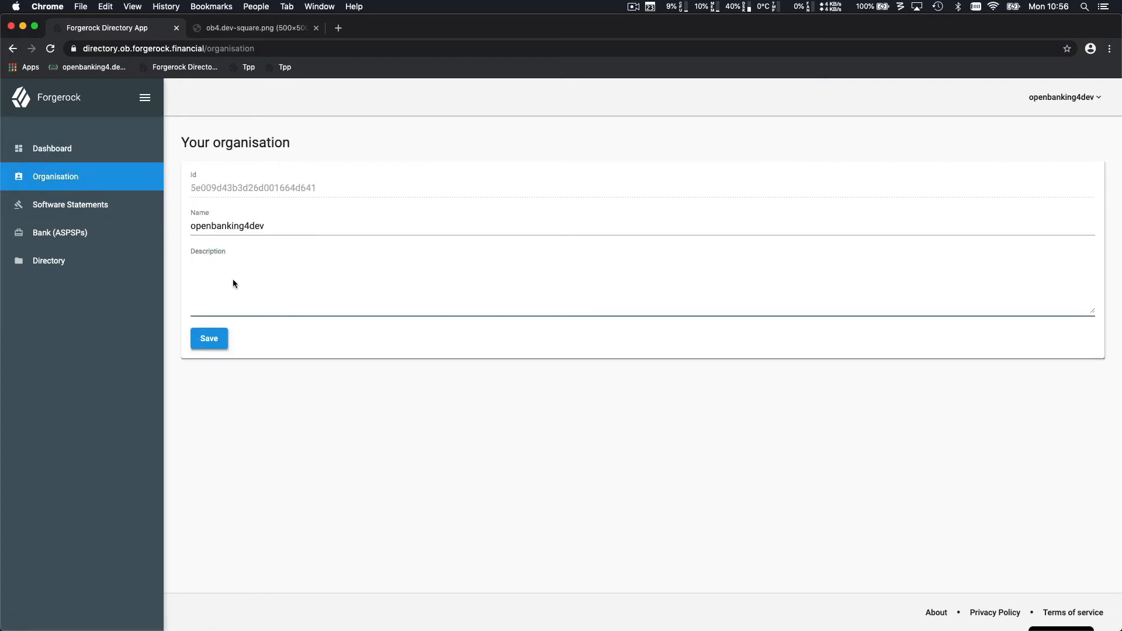
type("Org")
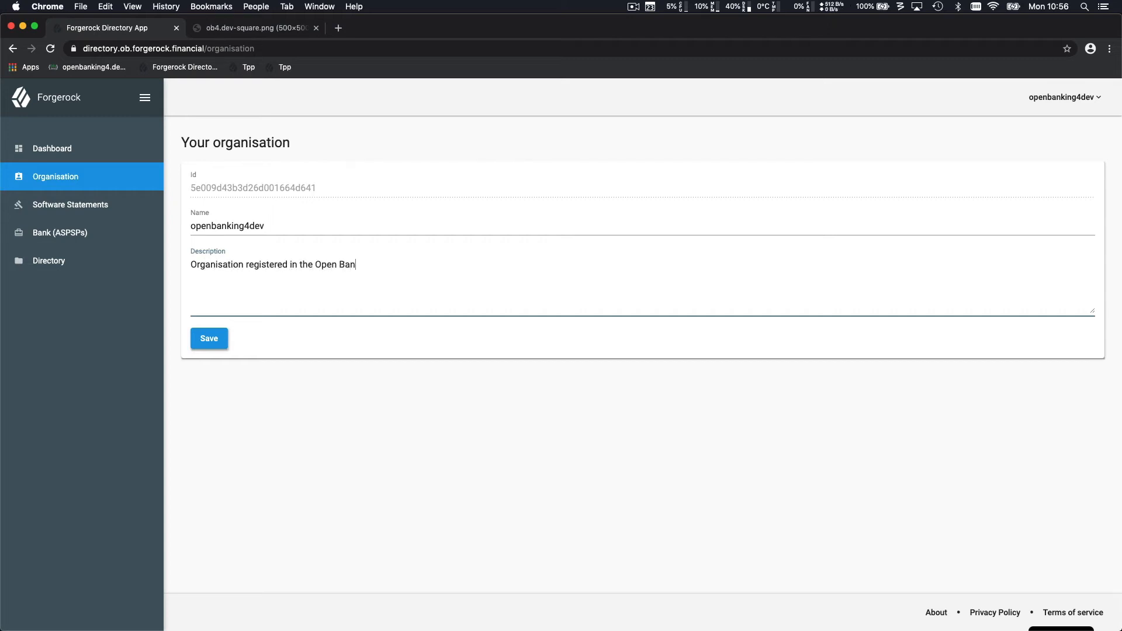
type("king directory. It's your company")
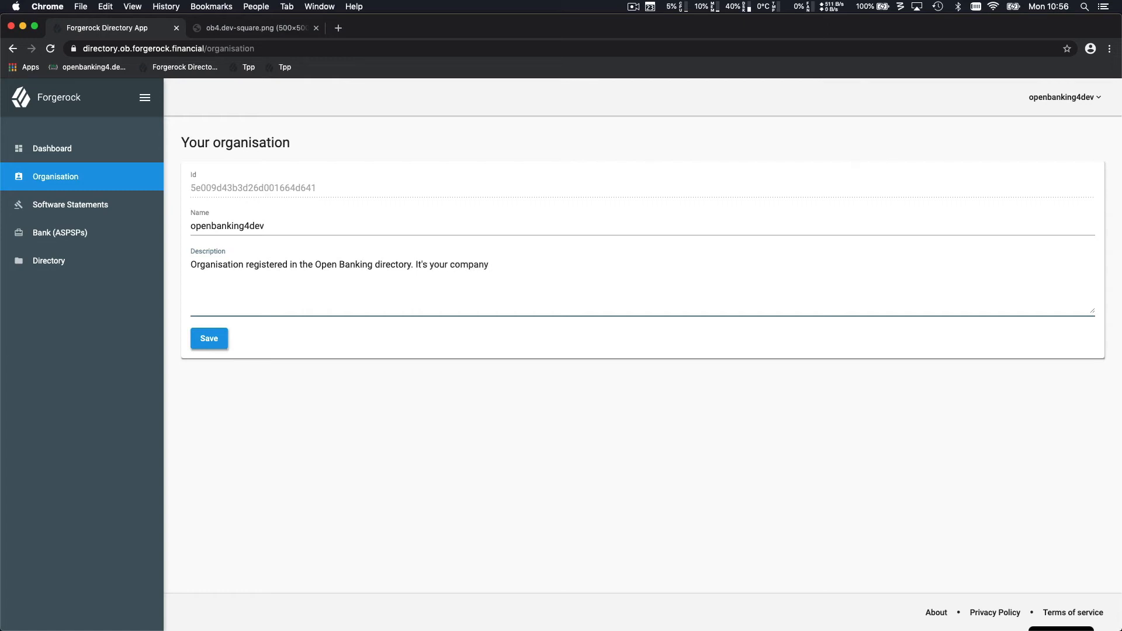
left_click(208, 338)
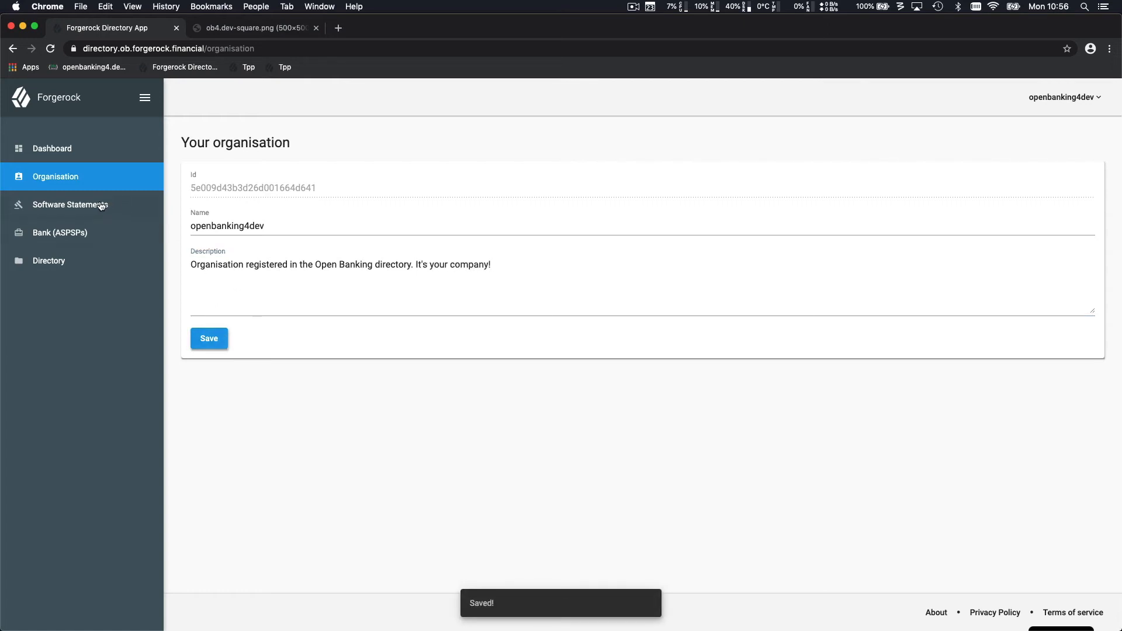
left_click(69, 204)
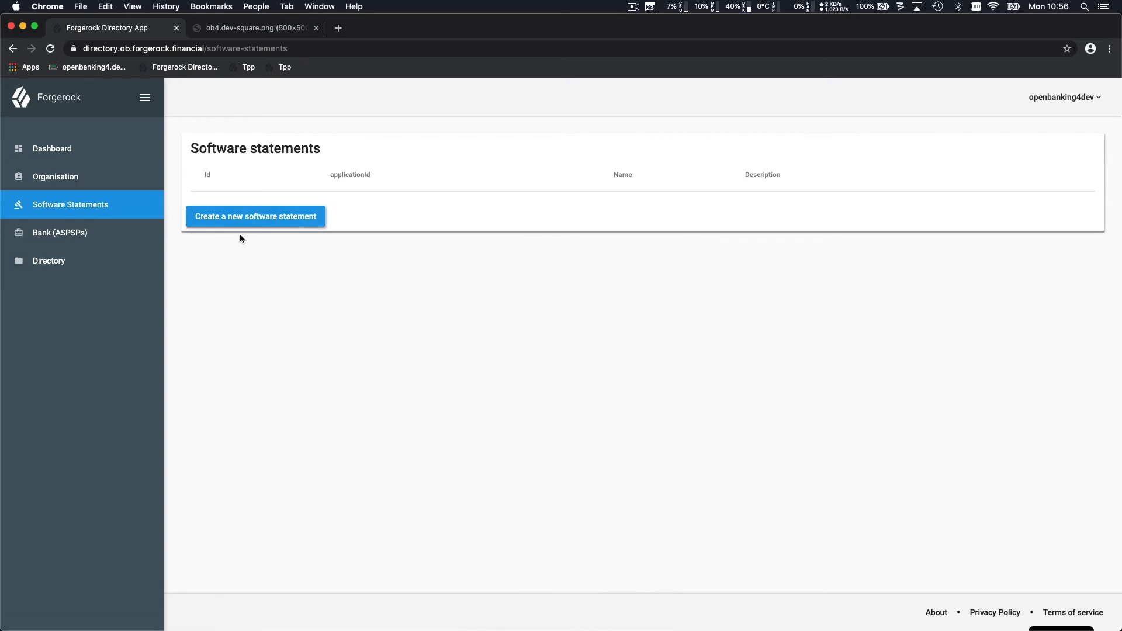
Step: Create a software statement named 'awesome TPP' with a description for the openbanking4dev tutorials
left_click(255, 216)
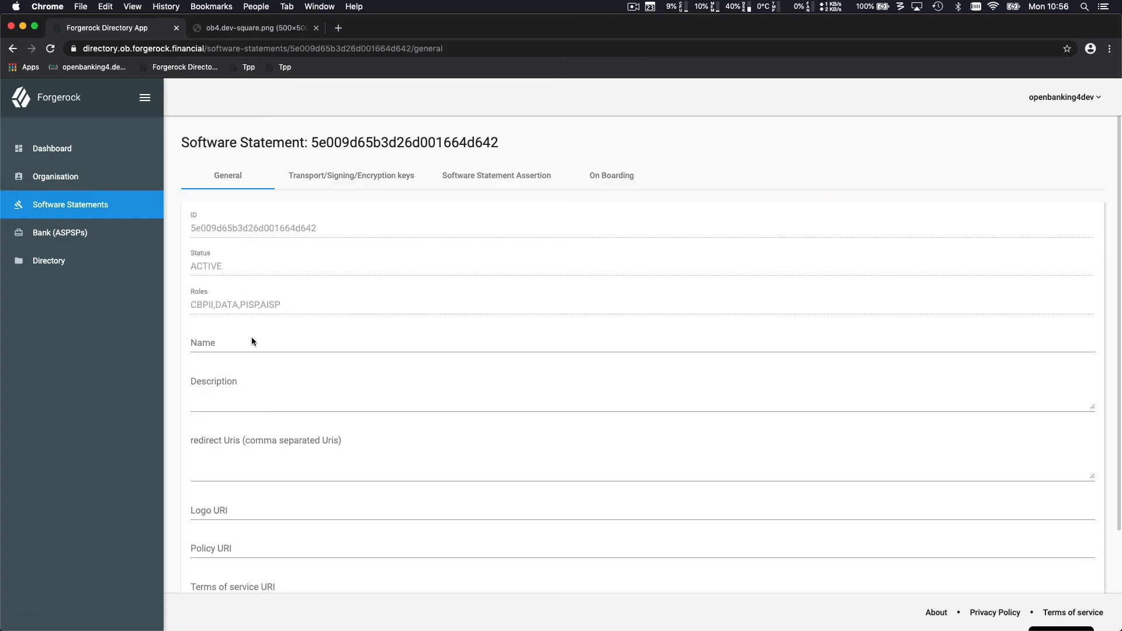
type("awesome TPP")
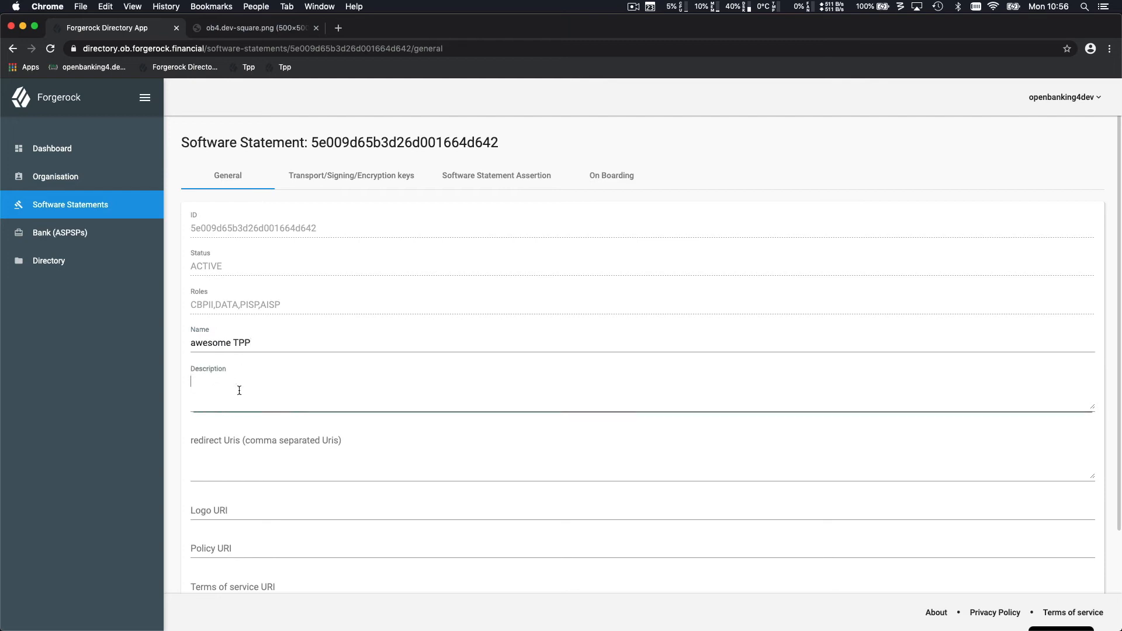
type("An awesome TPP re")
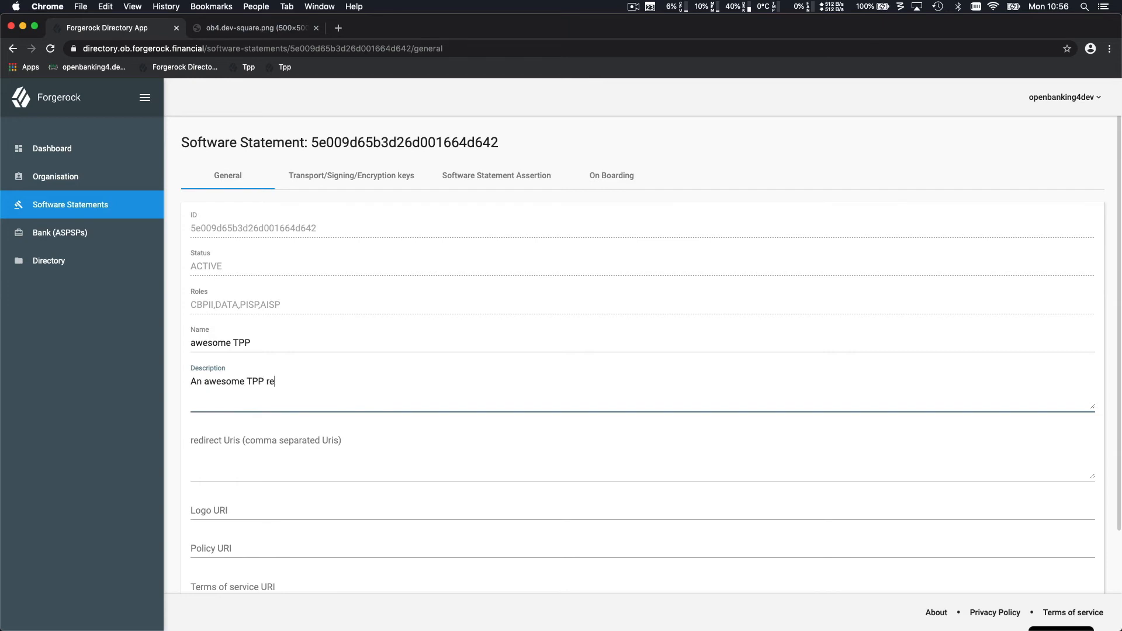
type("gistered for")
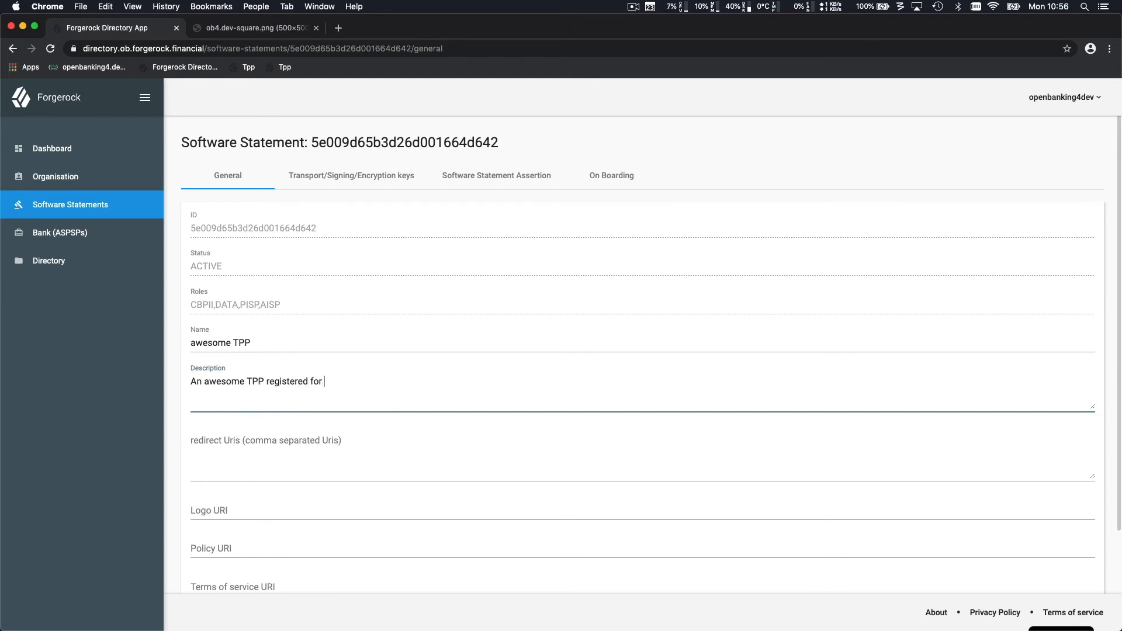
type("the openbanking4dev")
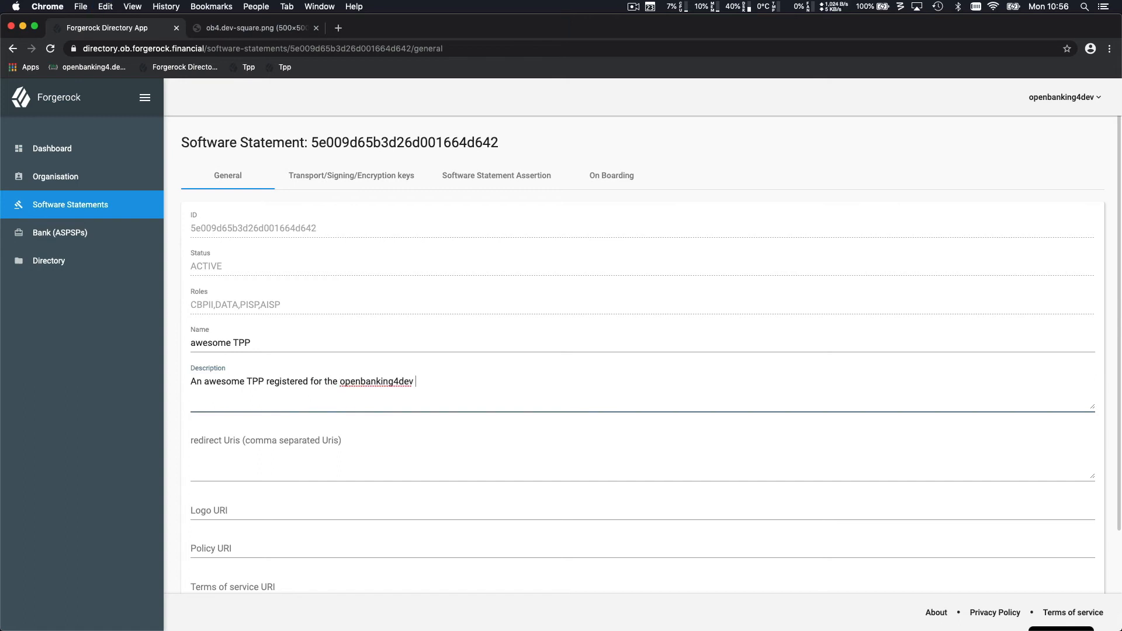
type("tutorials")
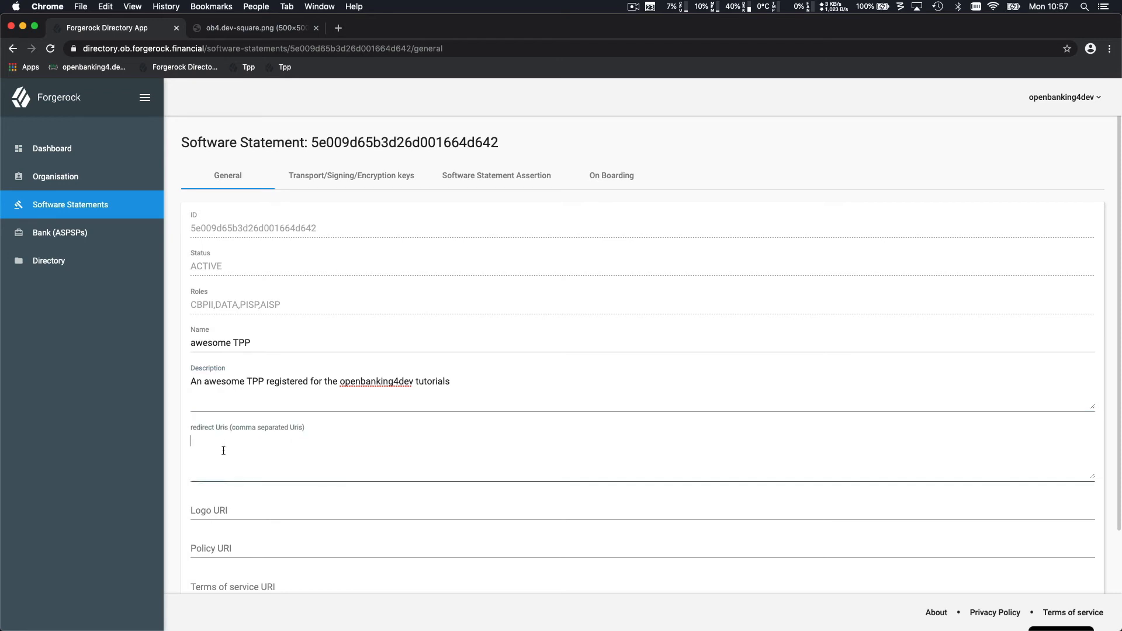
type("htpss:")
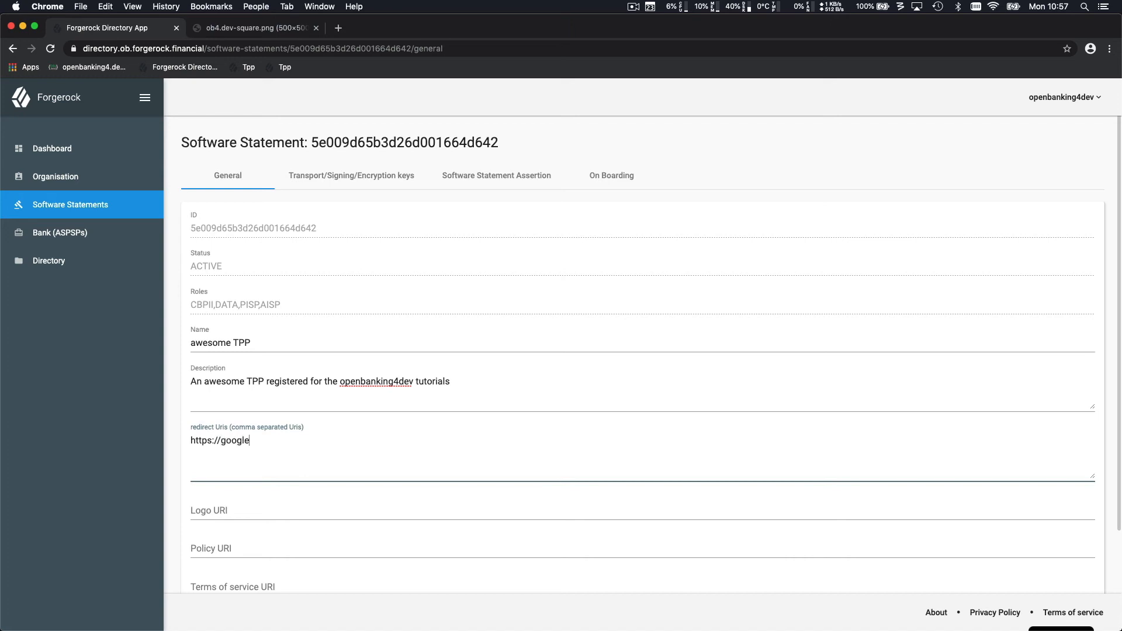
type(".com")
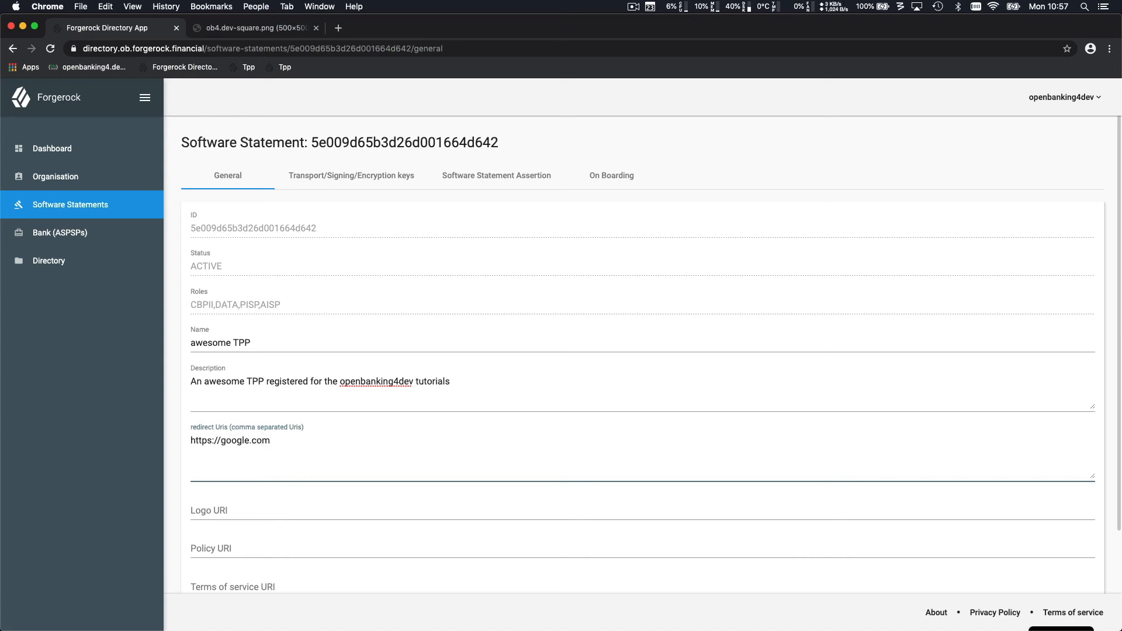
Step: Set the logo URI to the ob4.dev-square.png image address and save the statement
left_click(253, 28)
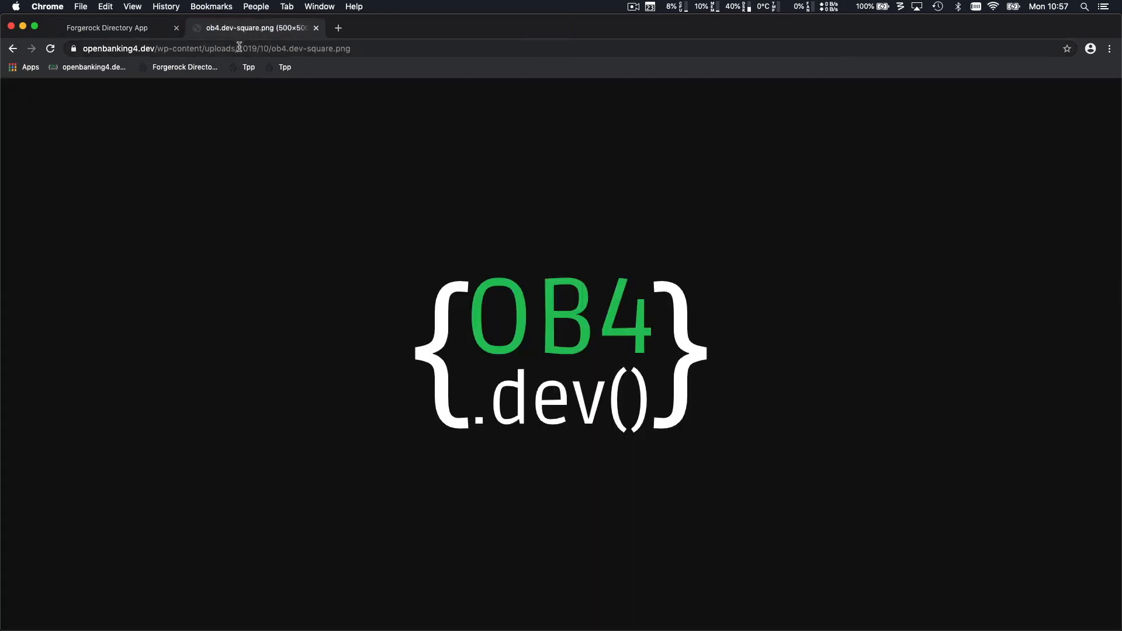
left_click(107, 28)
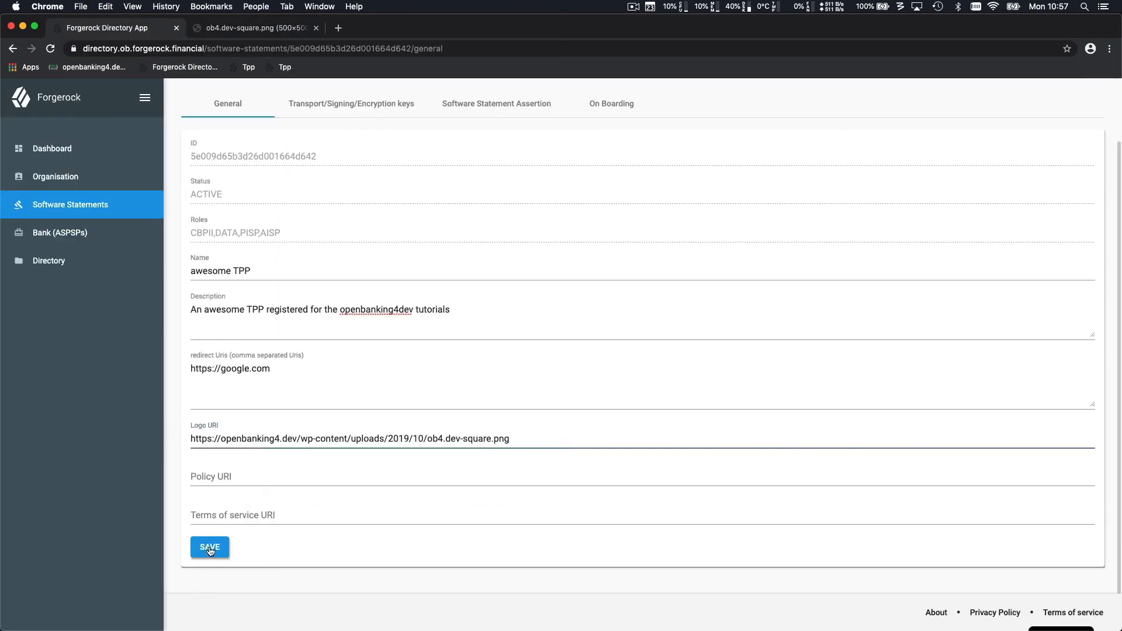
left_click(210, 547)
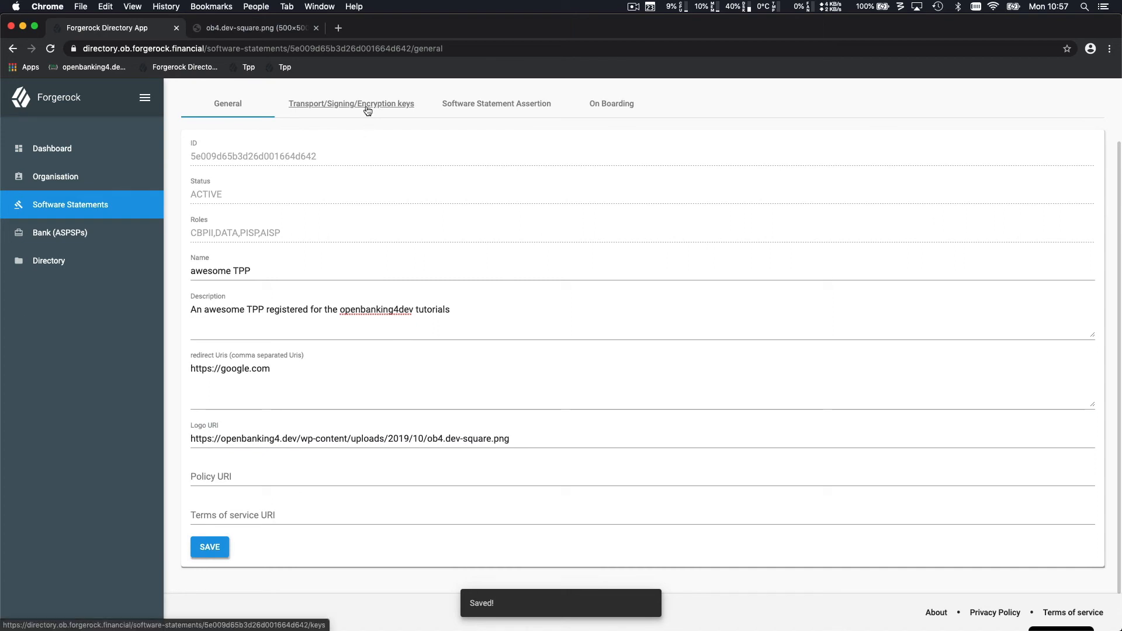
Step: Download the Transport key's public certificate (.pem) and private certificate (.key) files
left_click(351, 103)
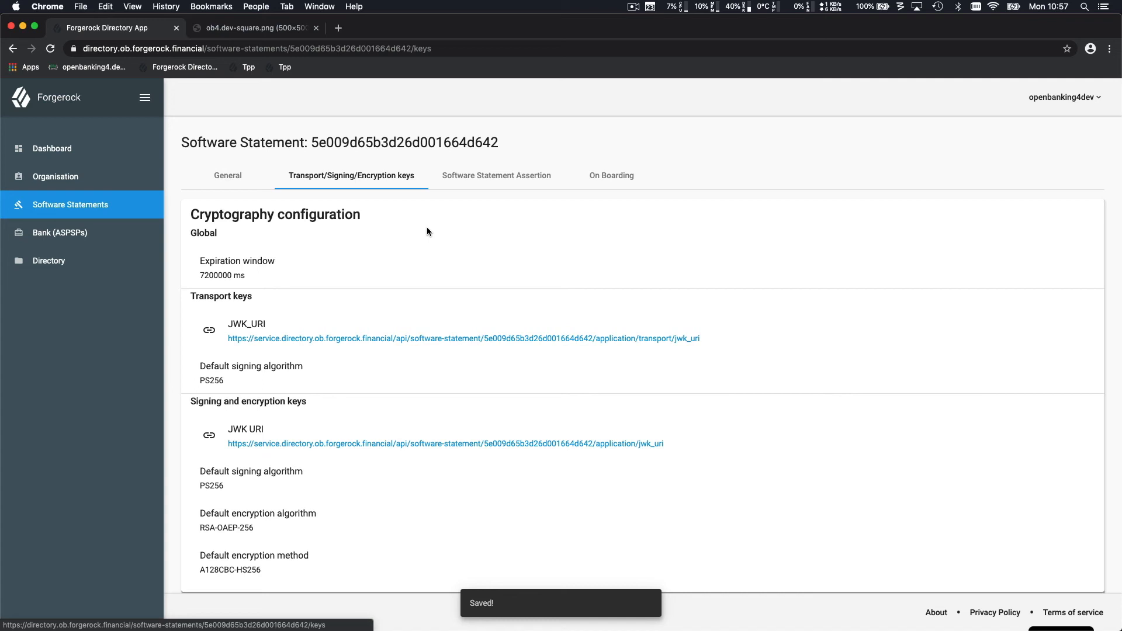
scroll("down", 3)
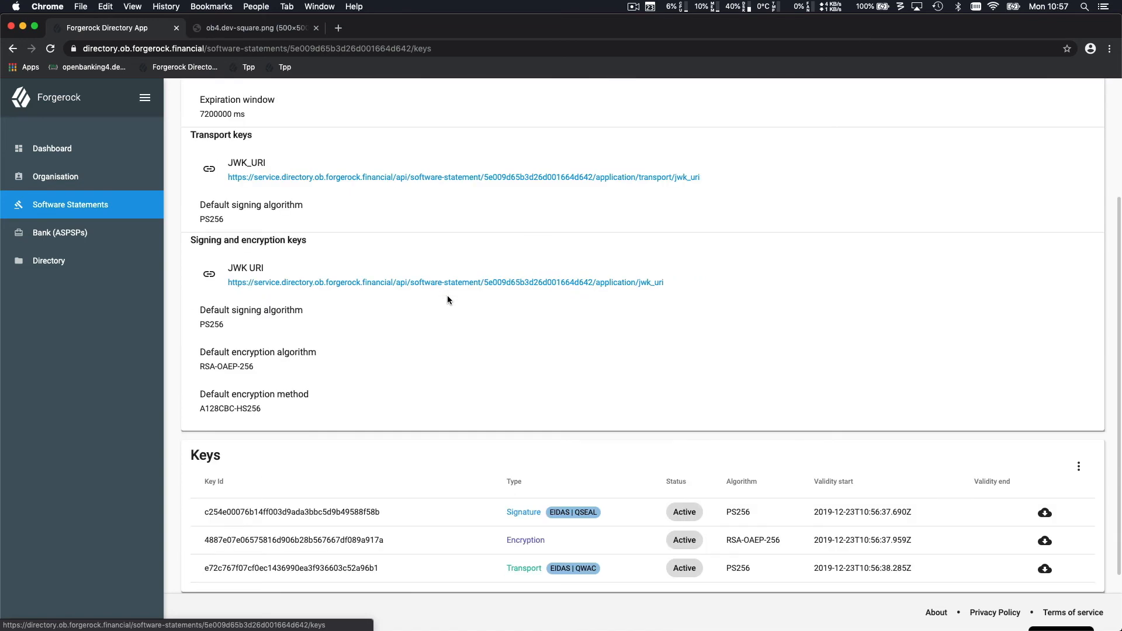
scroll("down", 3)
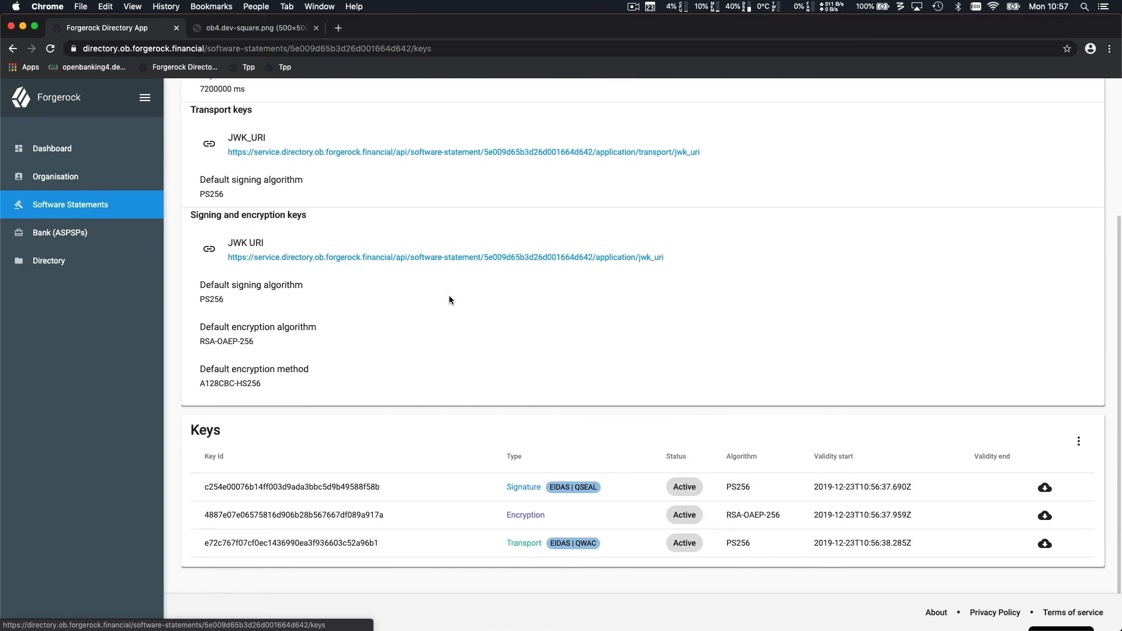
left_click(1043, 543)
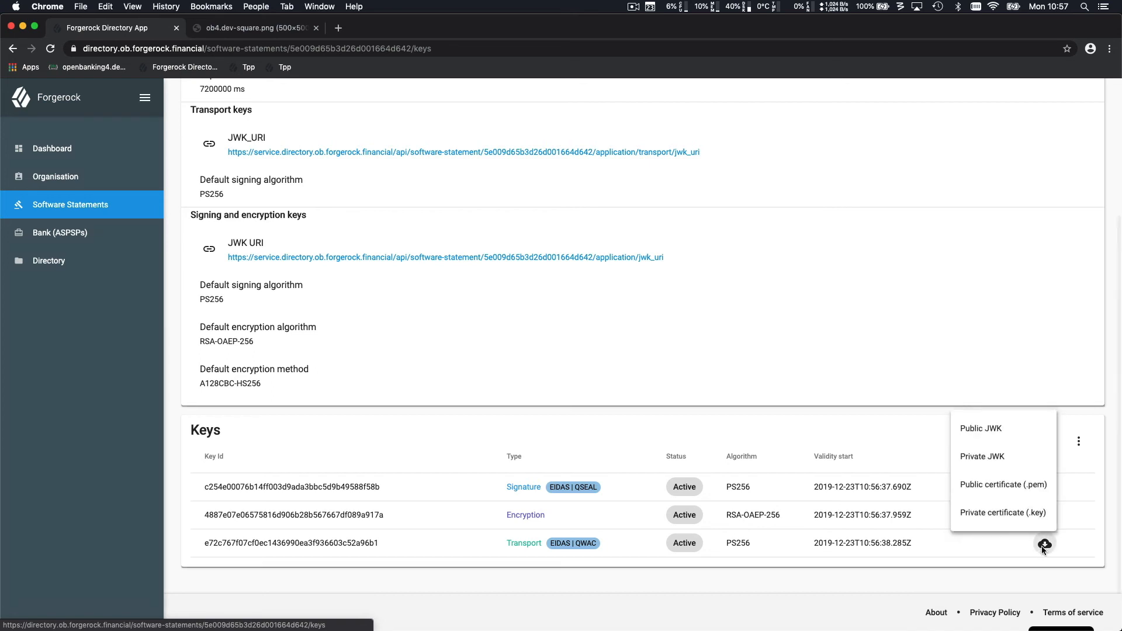
left_click(1003, 484)
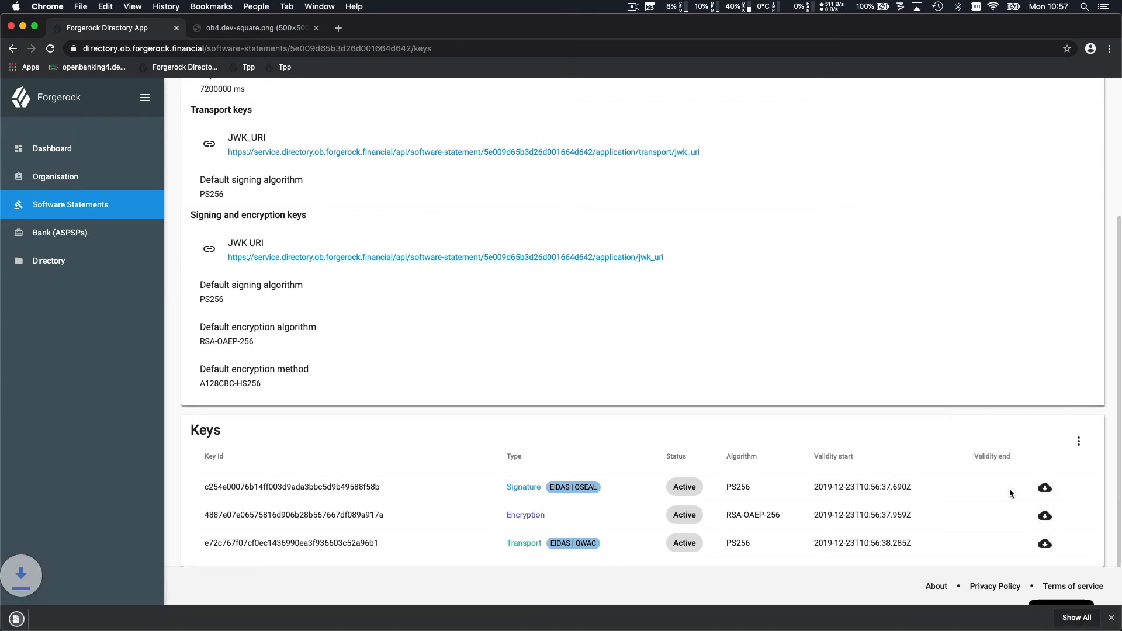
left_click(1044, 543)
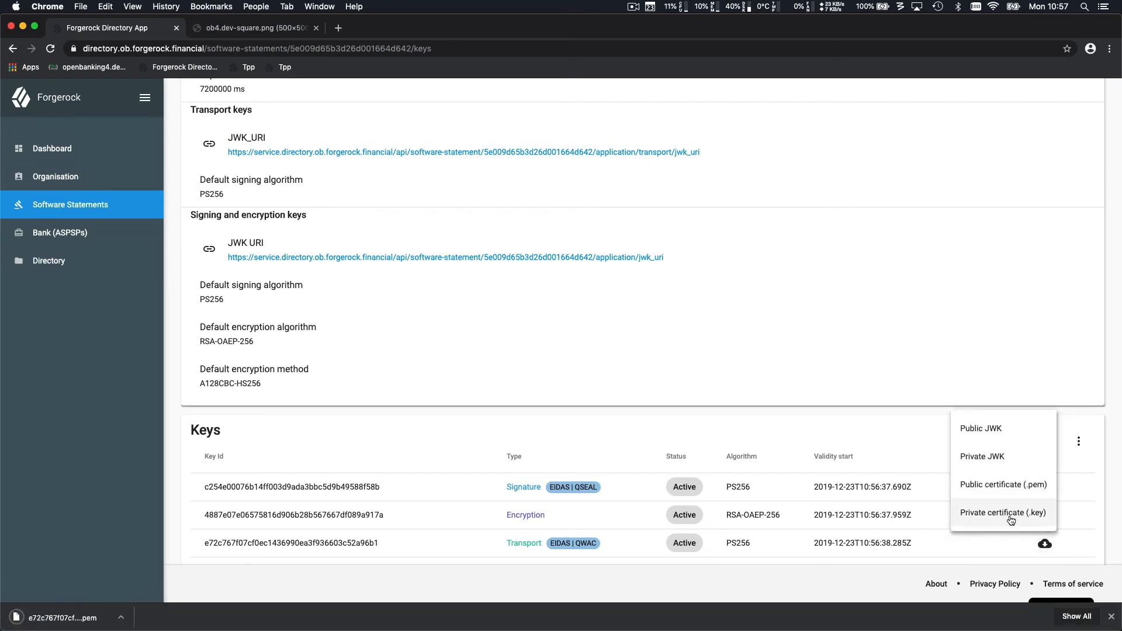
left_click(1003, 512)
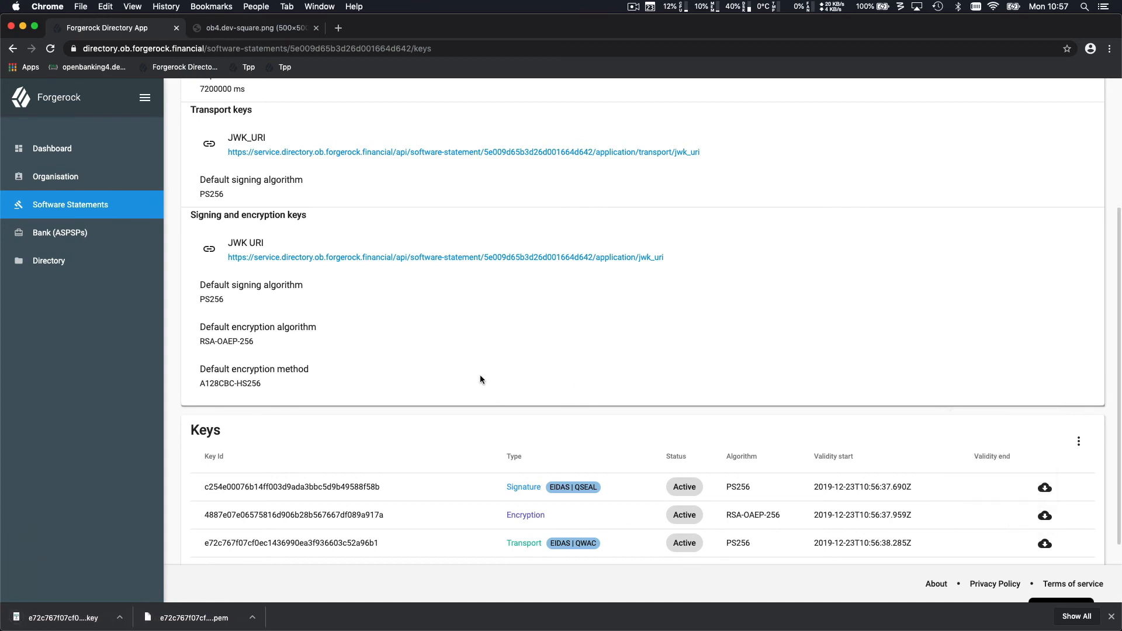
mouse_move(466, 373)
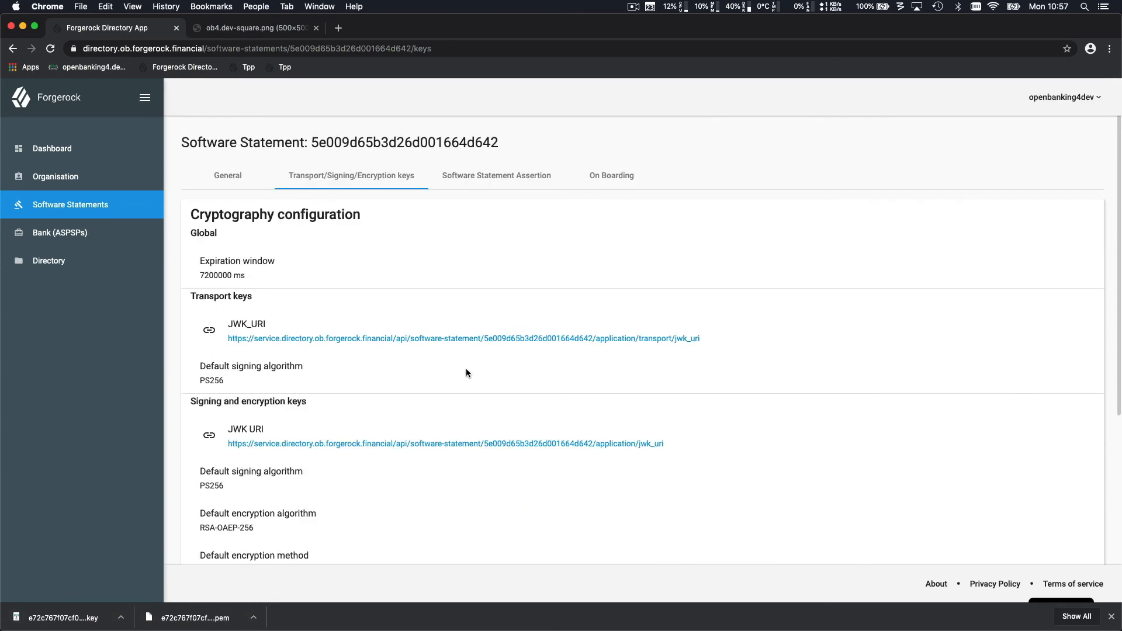
mouse_move(496, 191)
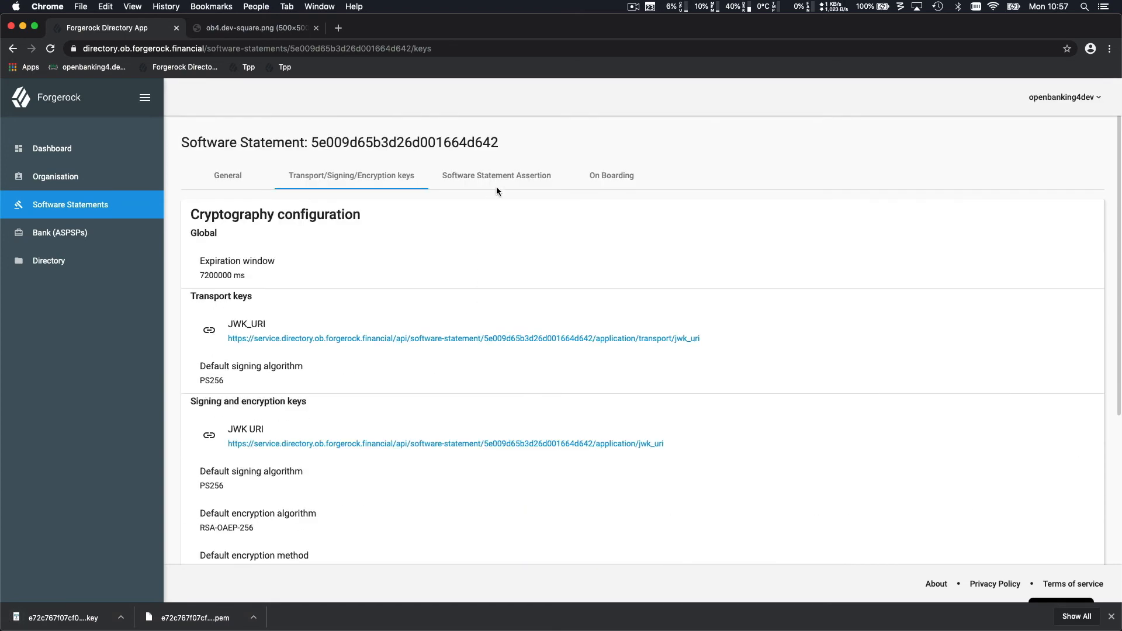
Step: Generate a new software statement assertion showing its token, decoded header and claims
left_click(496, 175)
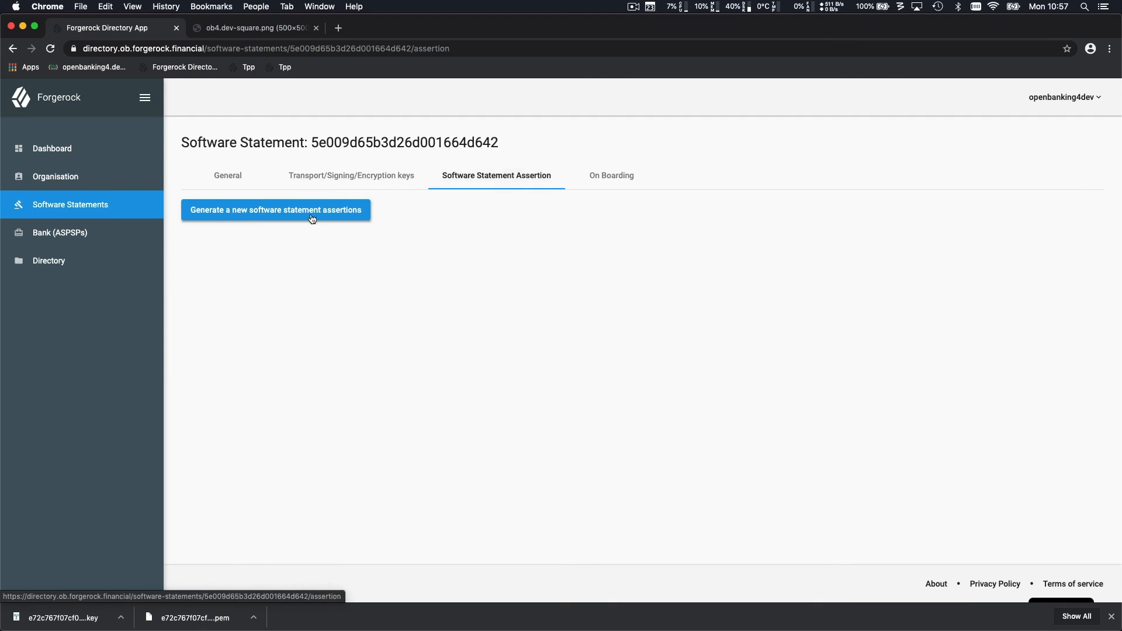
left_click(275, 210)
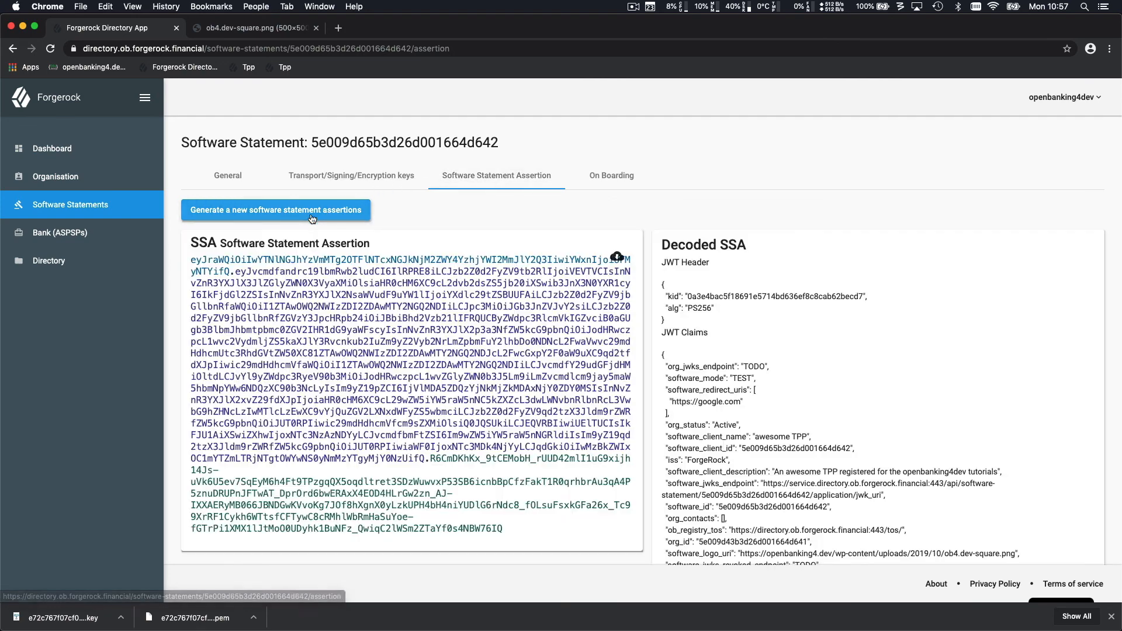